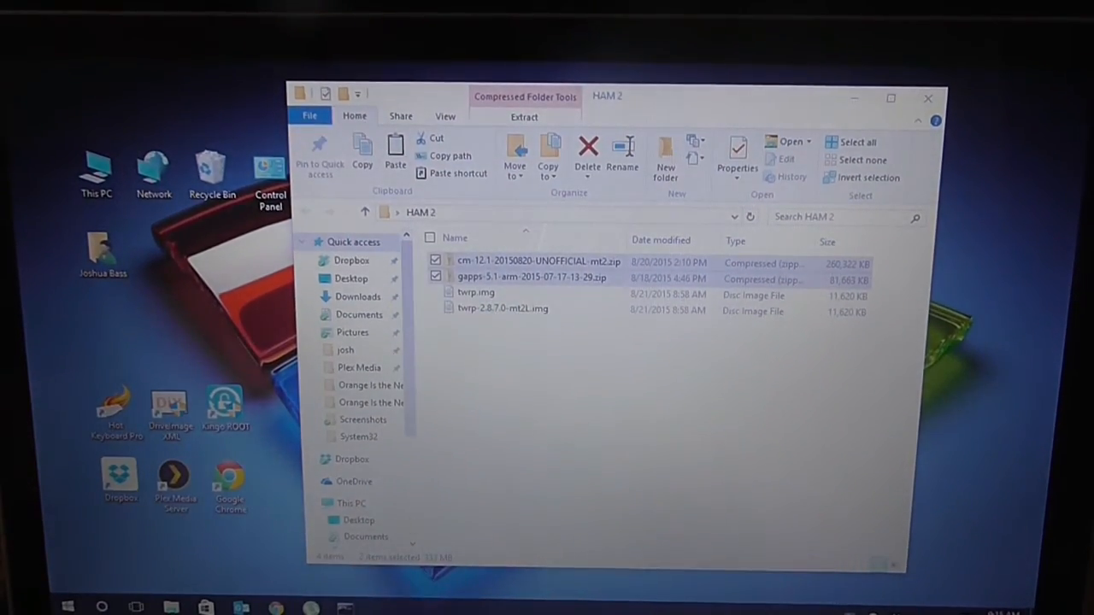
# - Copy the CM 12.1 and GApps zips, then go to This PC and find the MTZL03 device
pyautogui.rightClick(529, 262)
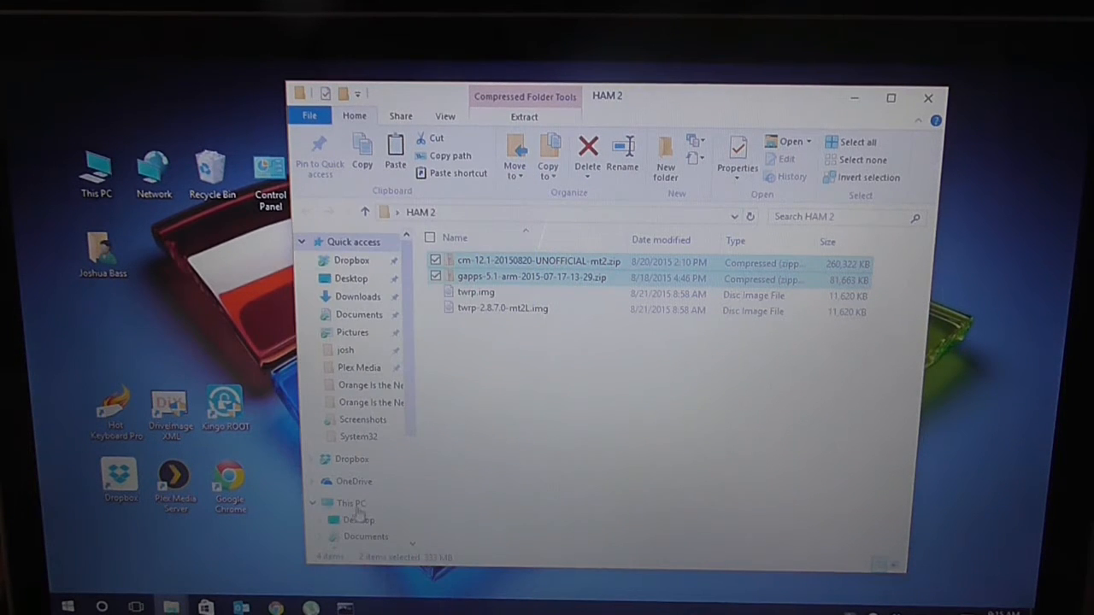
pyautogui.click(350, 503)
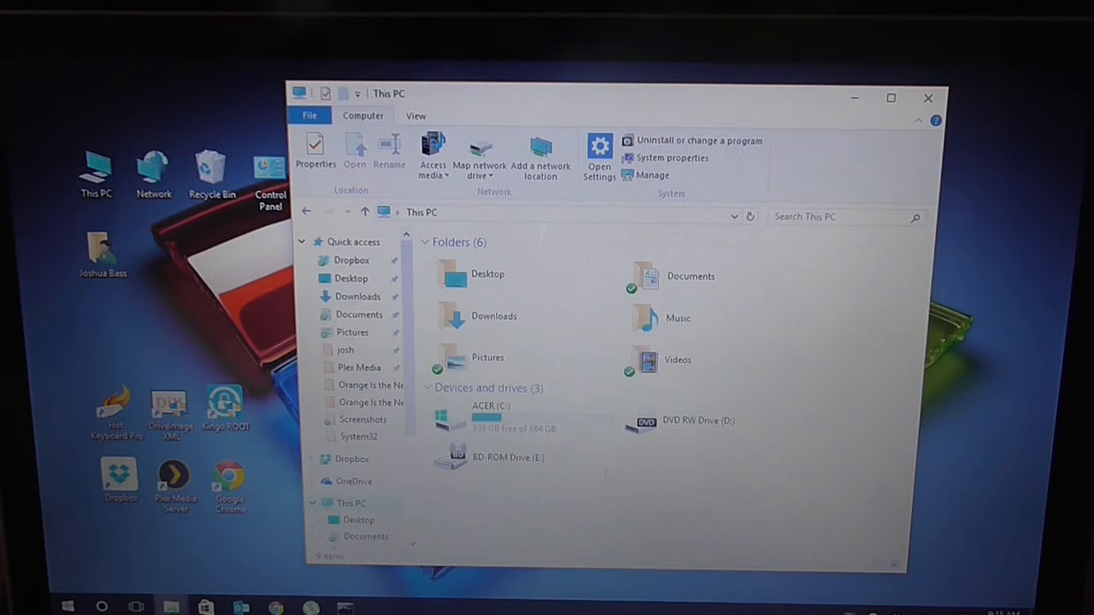
pyautogui.moveTo(649, 489)
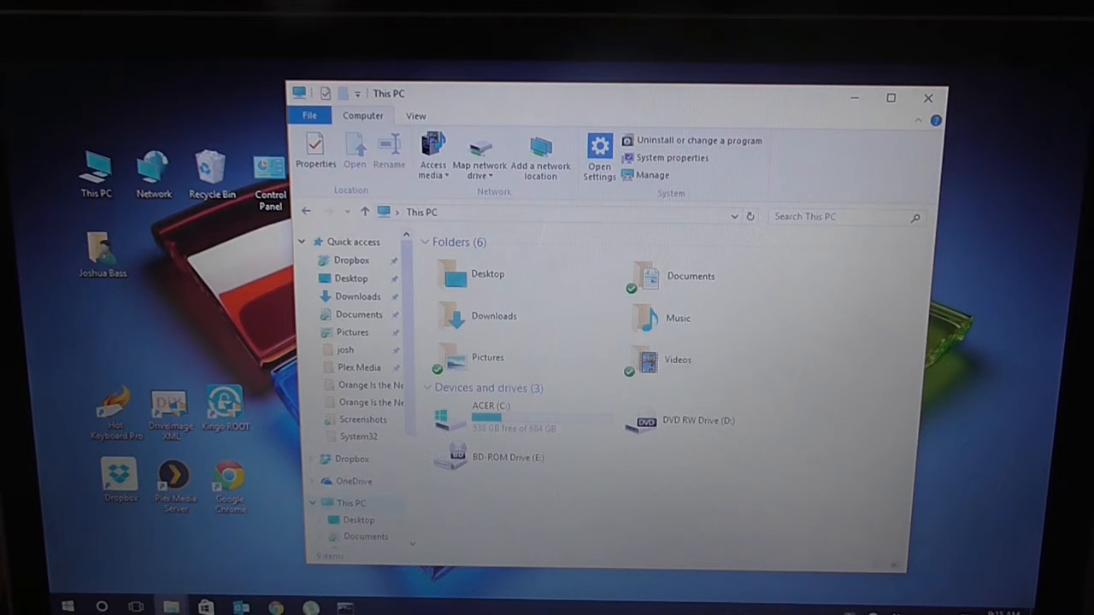
pyautogui.scroll(-3)
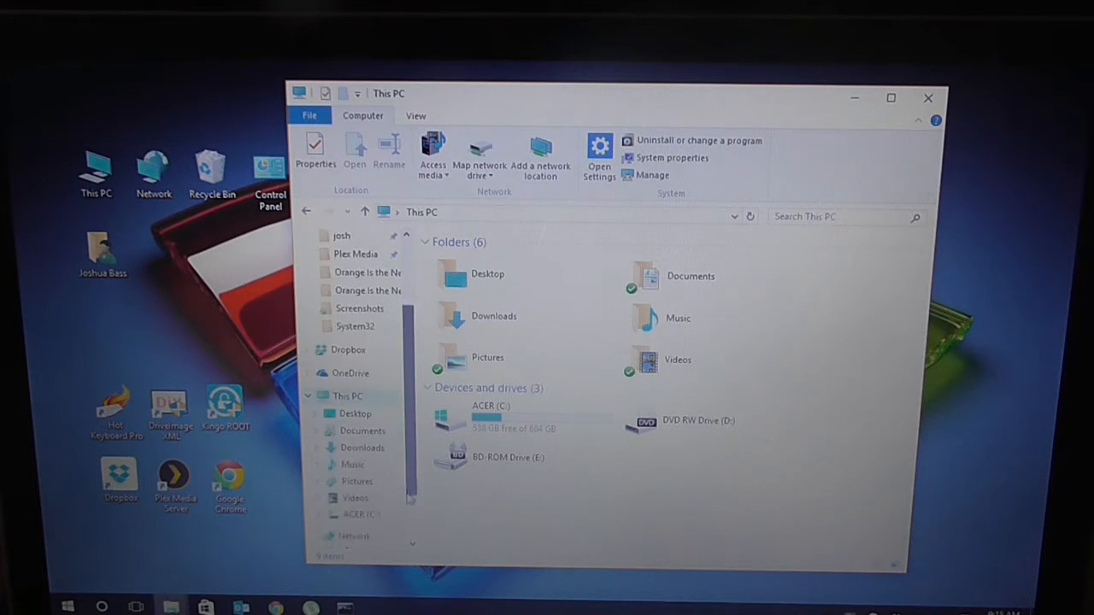
pyautogui.scroll(-3)
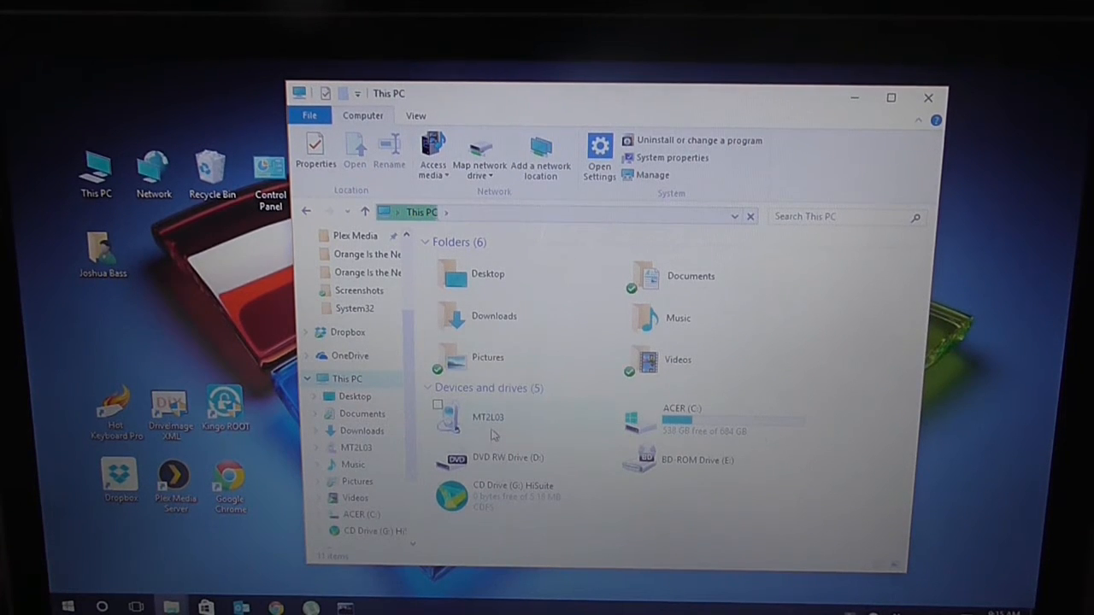
# - Paste the CM 12.1 and GApps zips into the MTZL03 phone's SD card folder
pyautogui.doubleClick(487, 419)
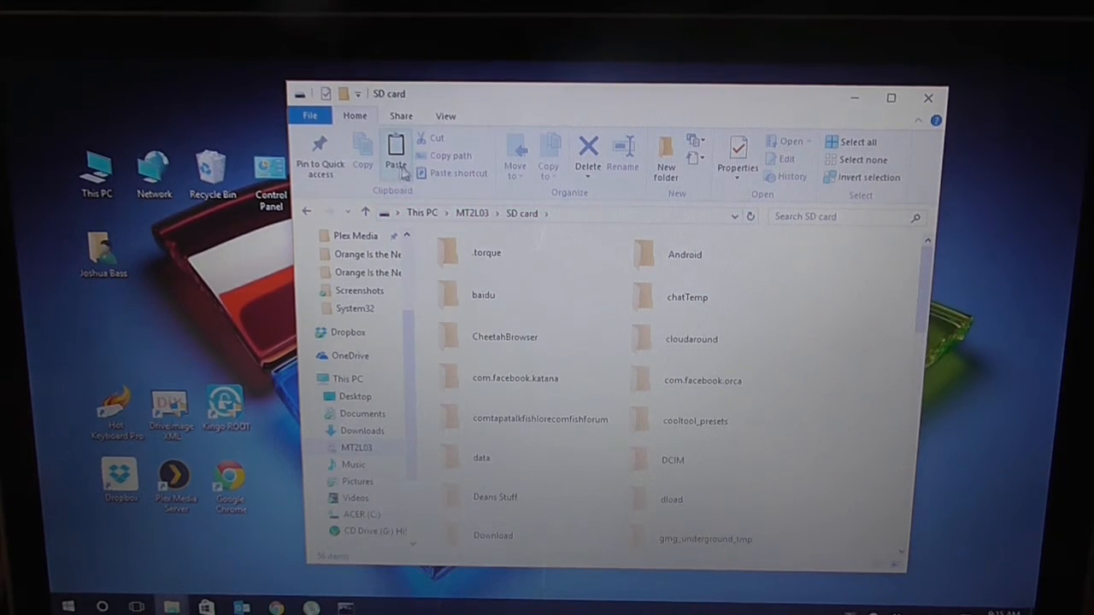
pyautogui.scroll(-3)
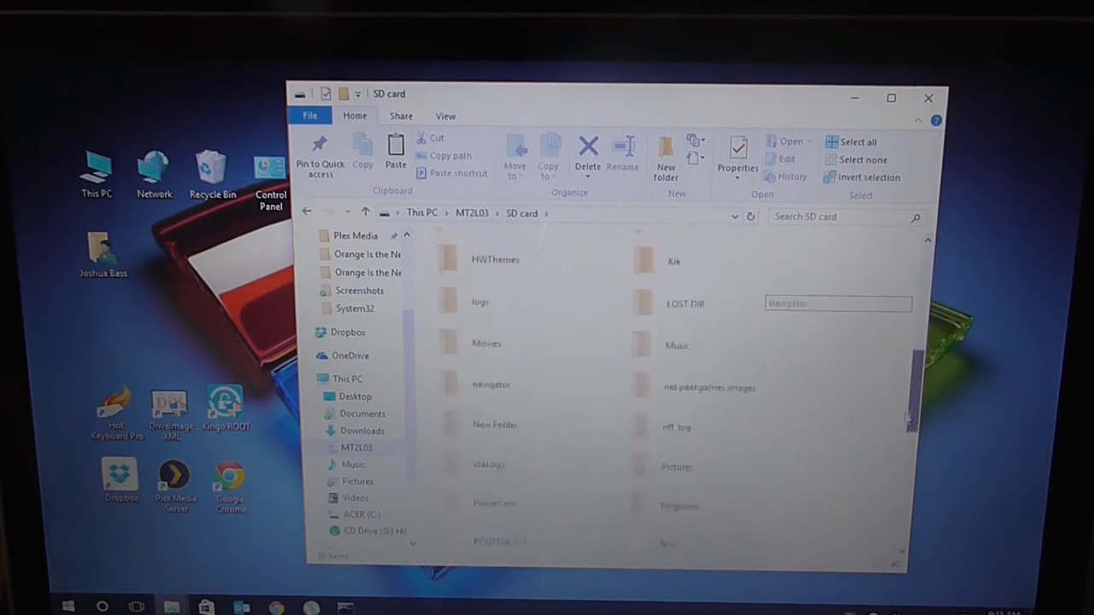
pyautogui.scroll(-3)
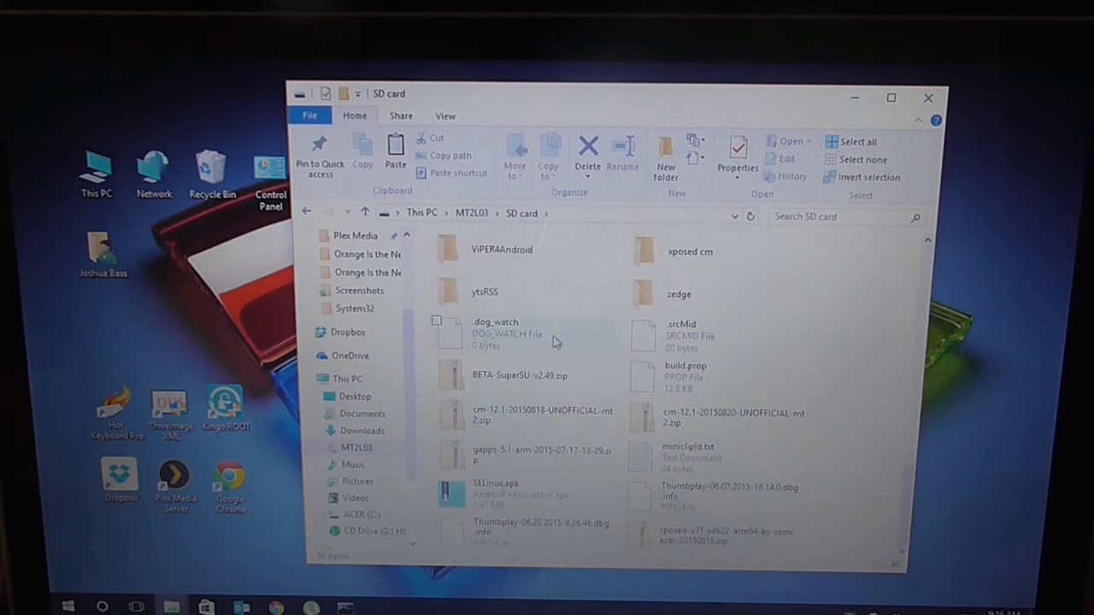
pyautogui.moveTo(496, 454)
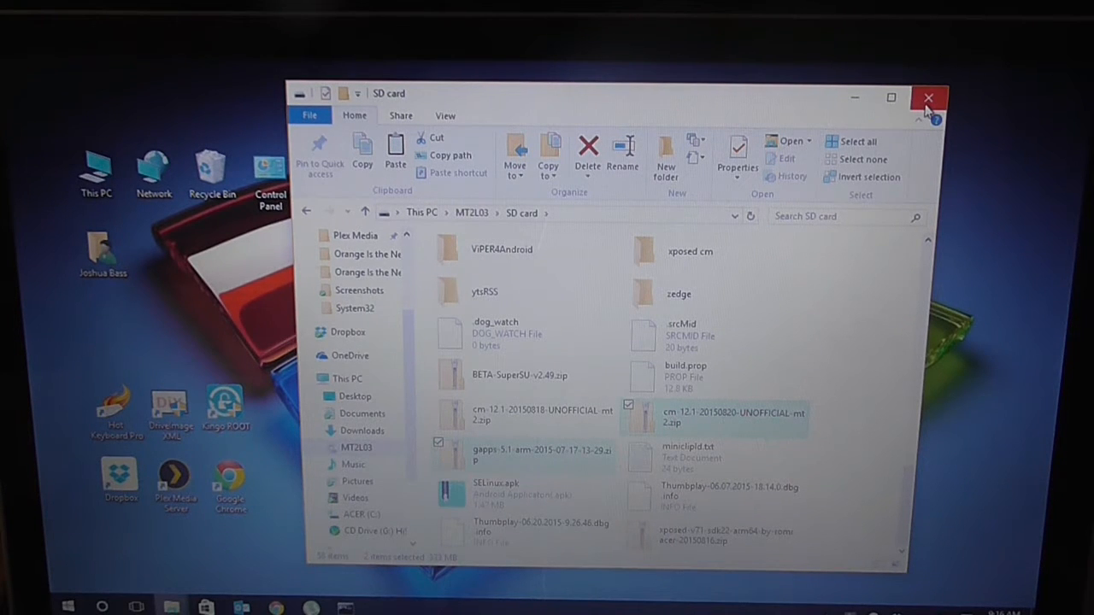
pyautogui.moveTo(930, 99)
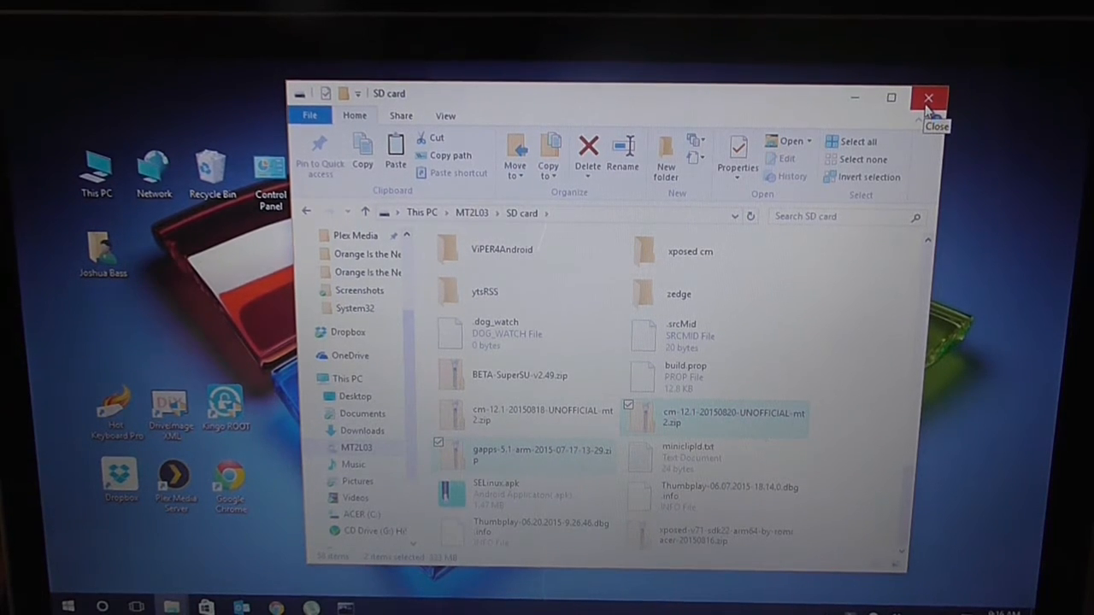